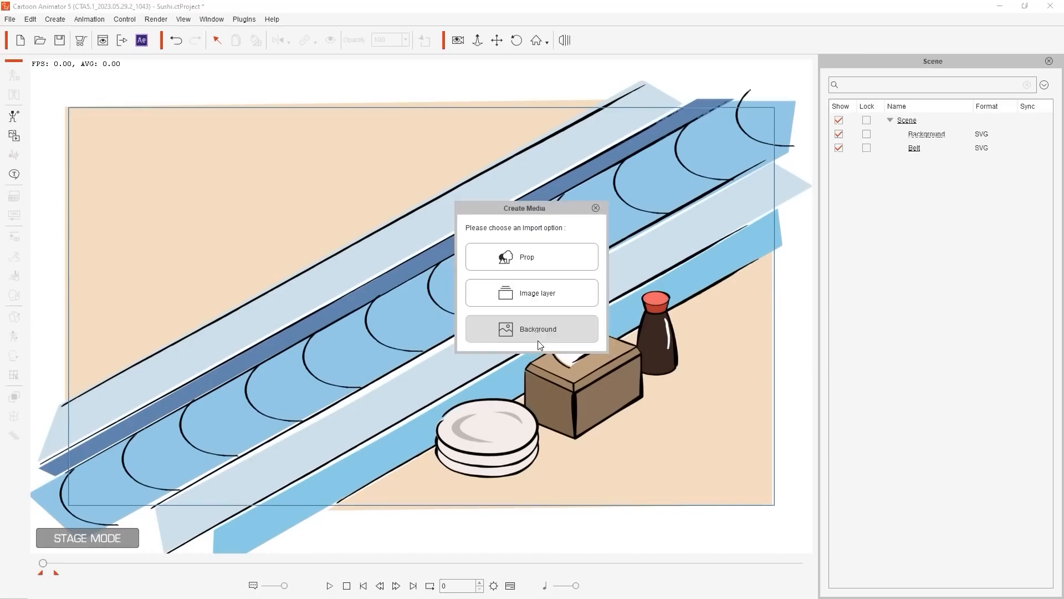
Import the image into the sushi conveyor-belt scene as its background layer.
left_click(531, 257)
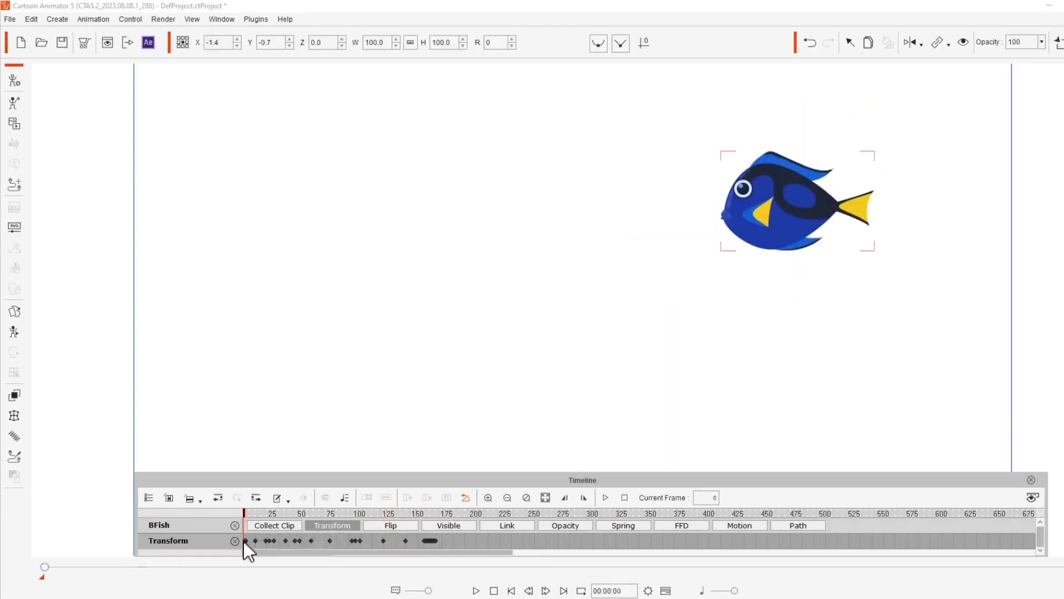
Adjust the bottle's river path points and play back the car's path animation.
left_click(605, 497)
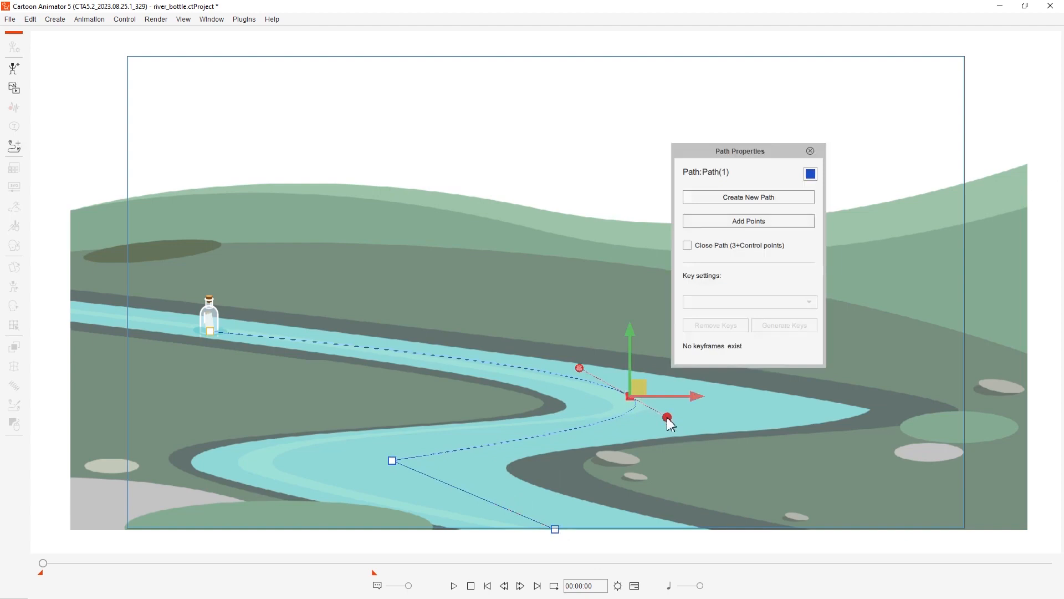
left_click(453, 585)
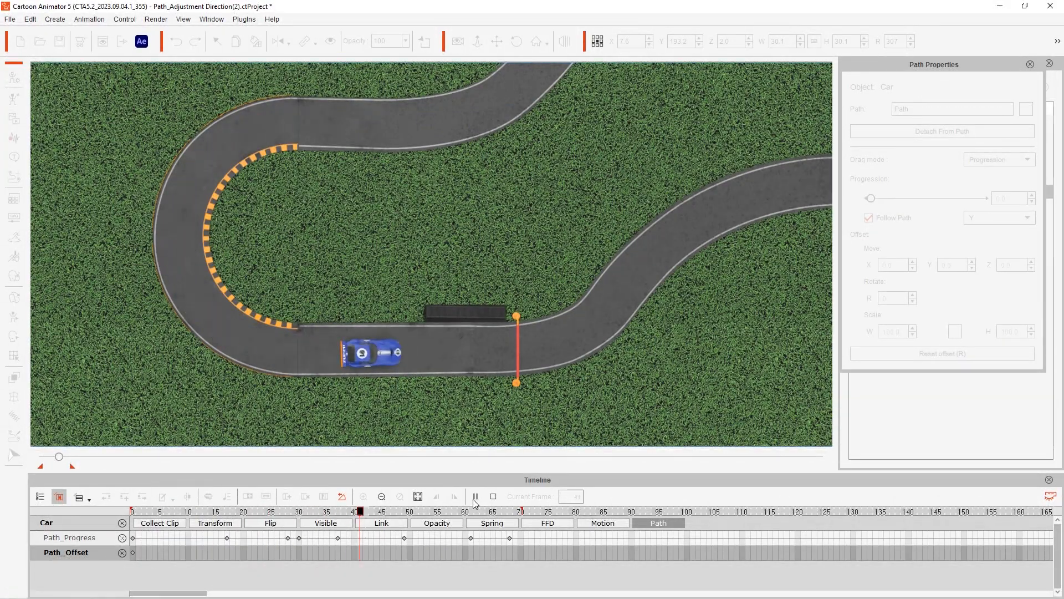
left_click(294, 511)
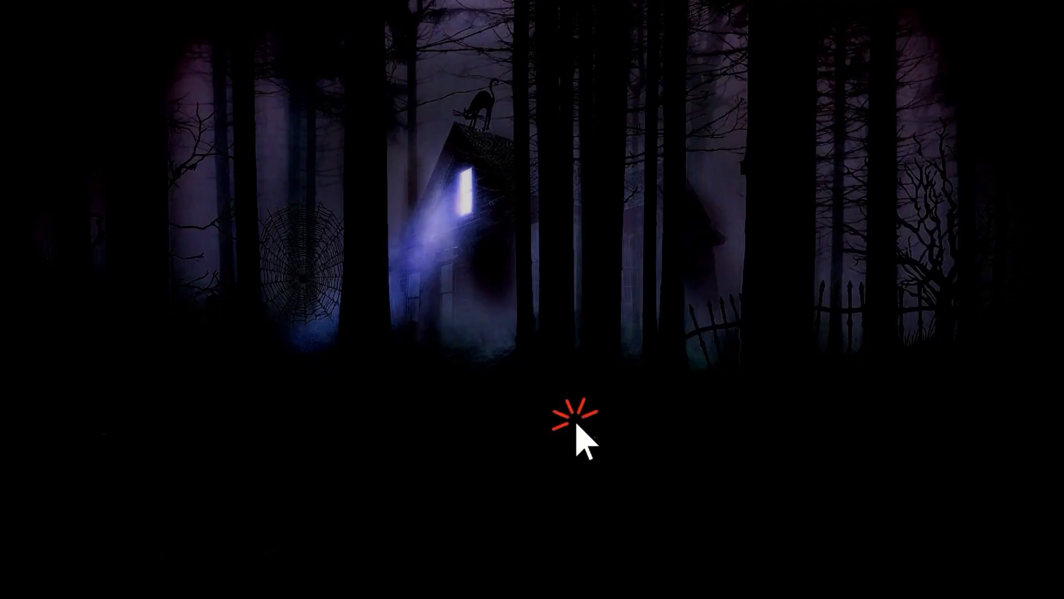
left_click(582, 433)
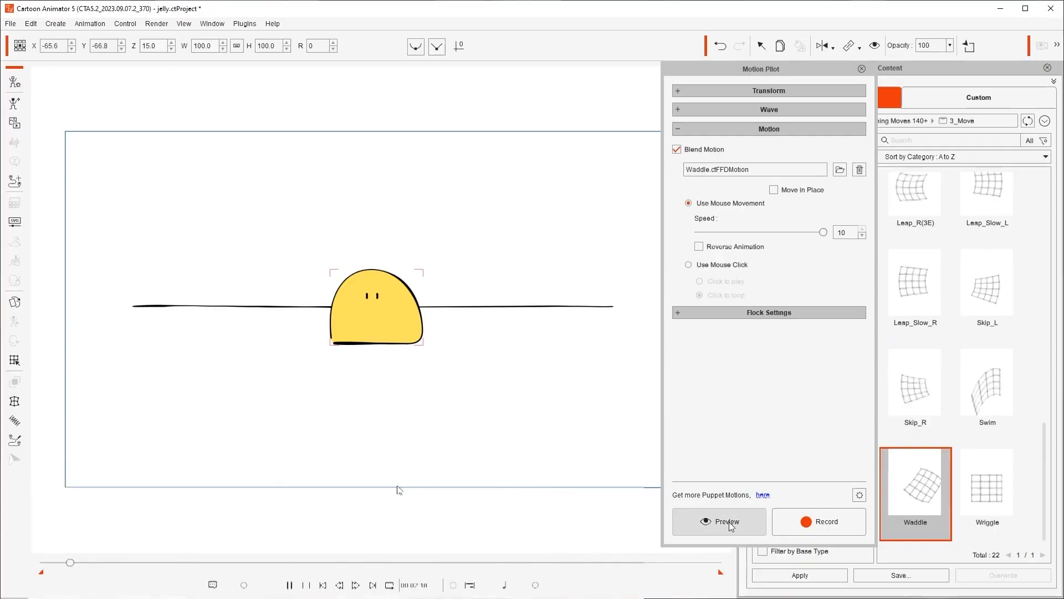
Preview the yellow jelly blob with Waddle.ctFFDMotion in Motion Pilot, restarting the preview.
left_click(719, 521)
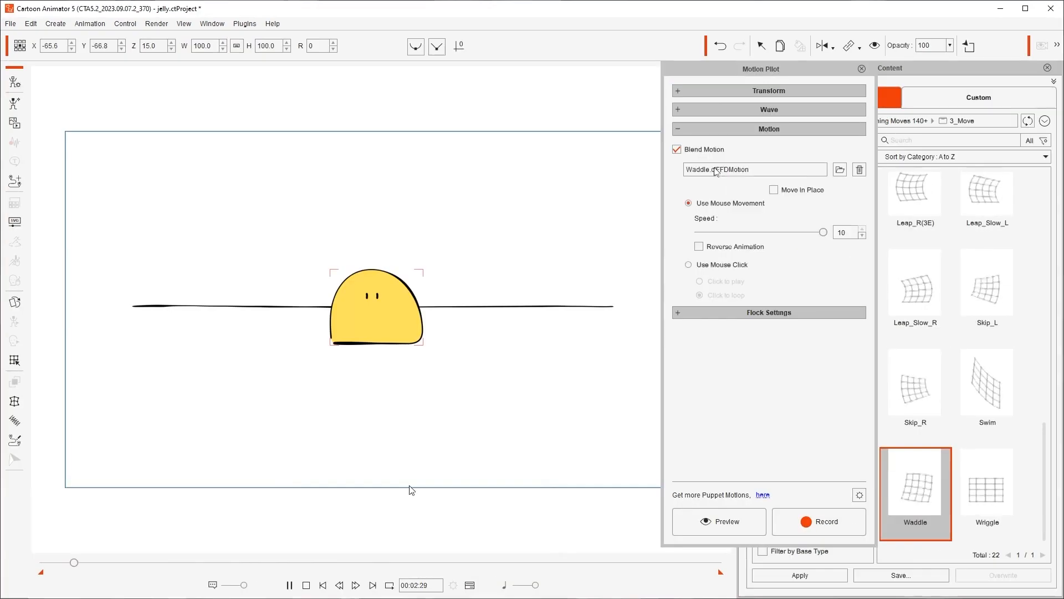
left_click(719, 521)
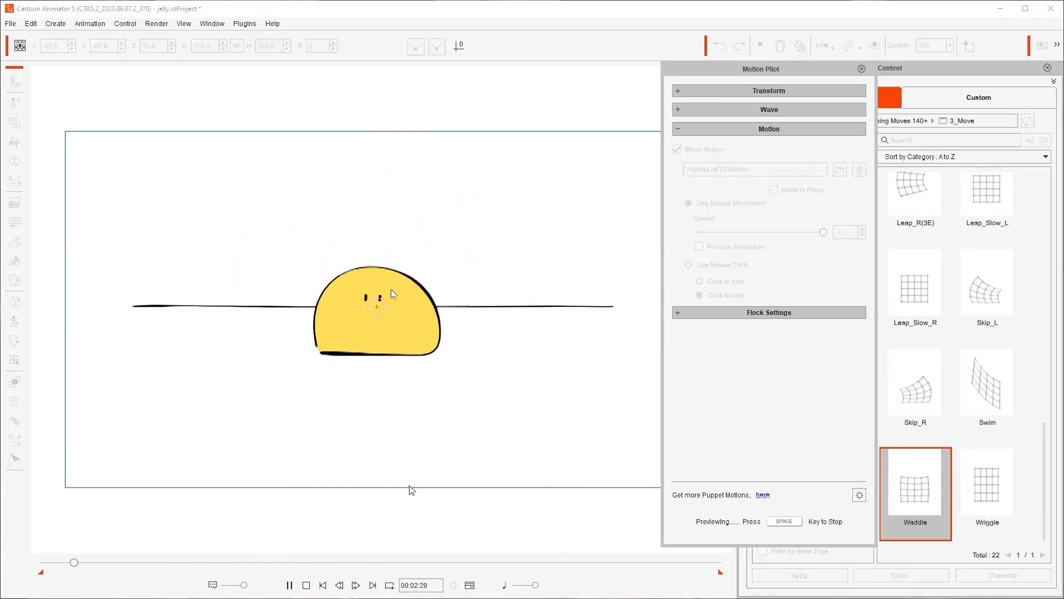